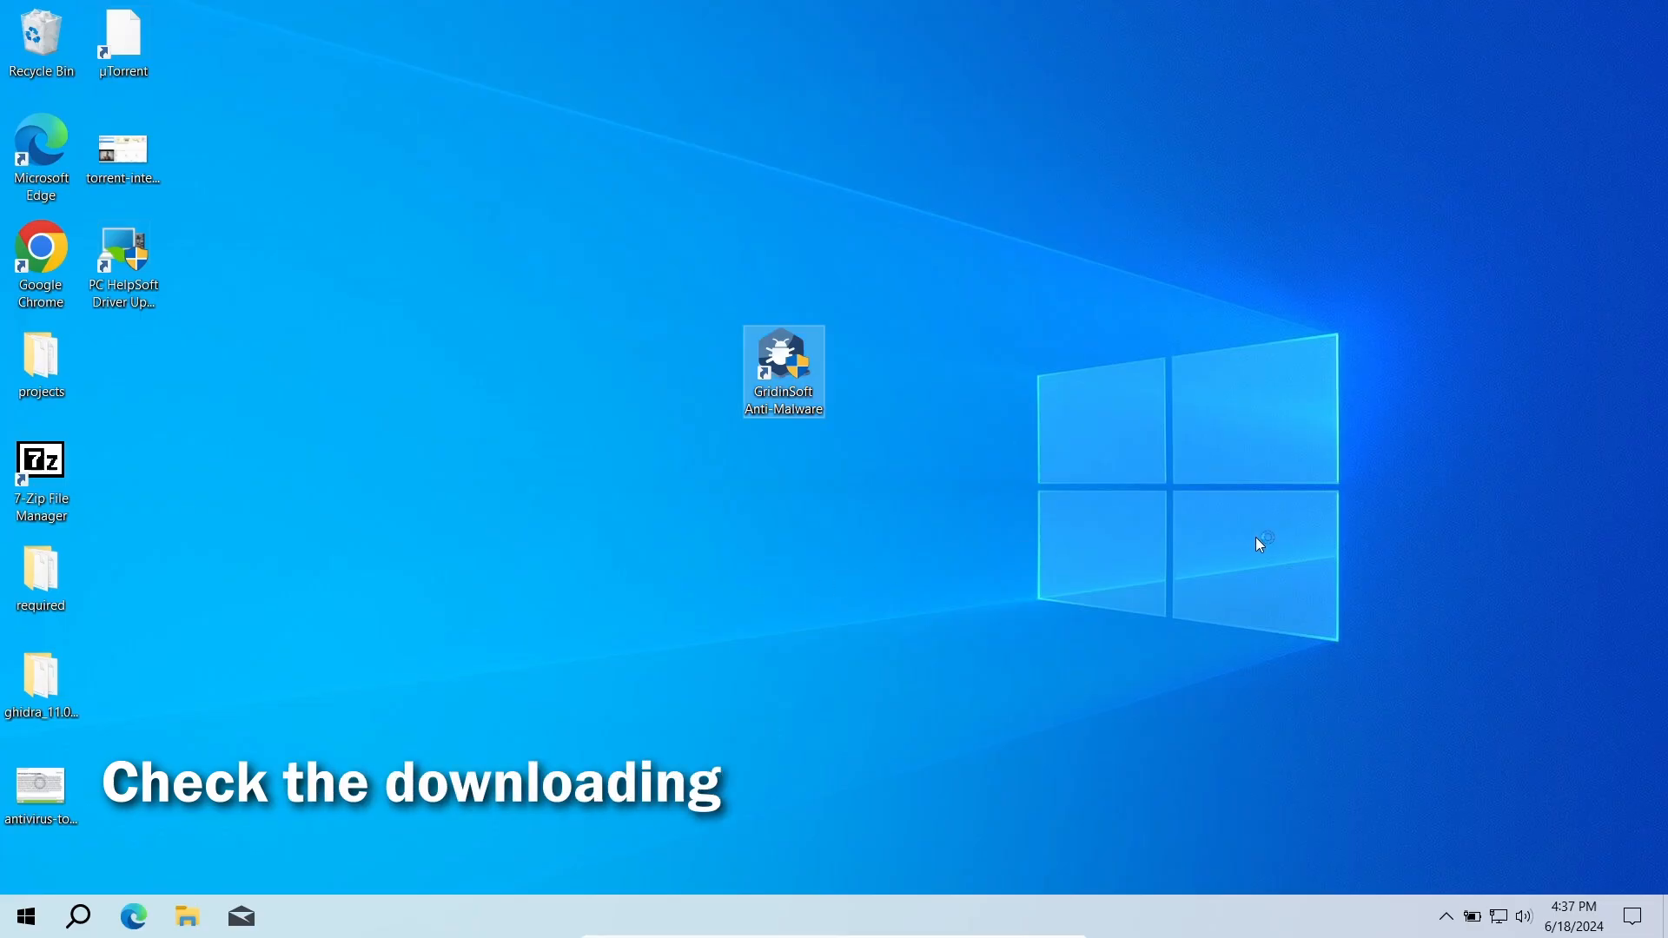
Launch Gridinsoft Anti-Malware from its desktop shortcut
double_click(783, 368)
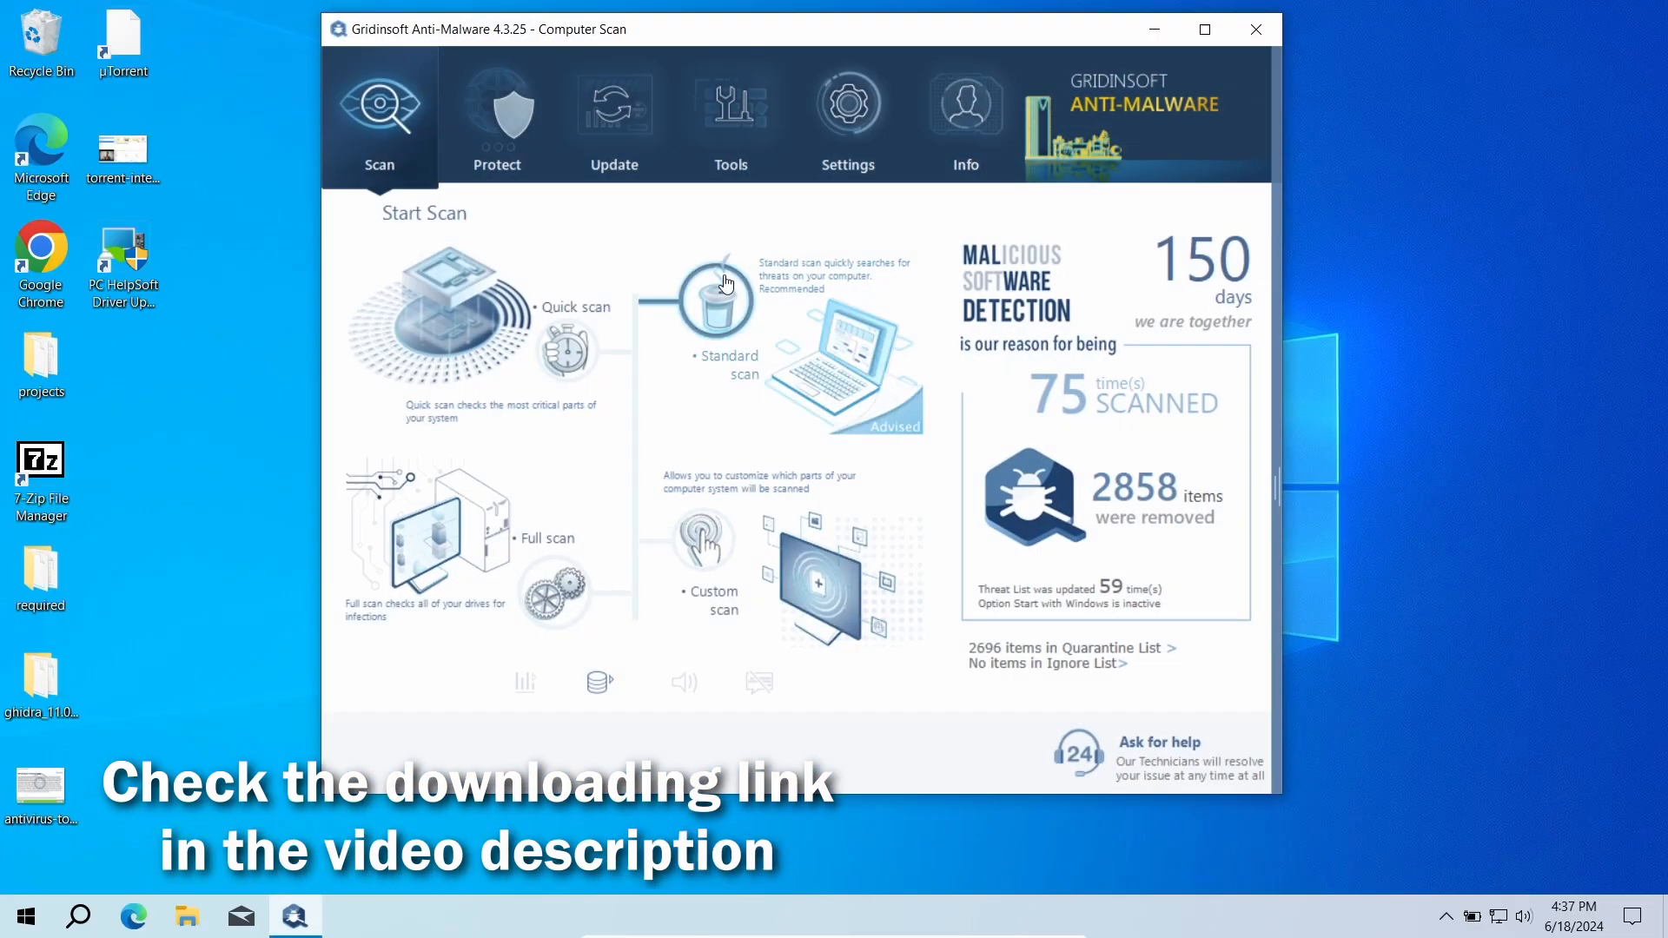
mouse_move(737, 311)
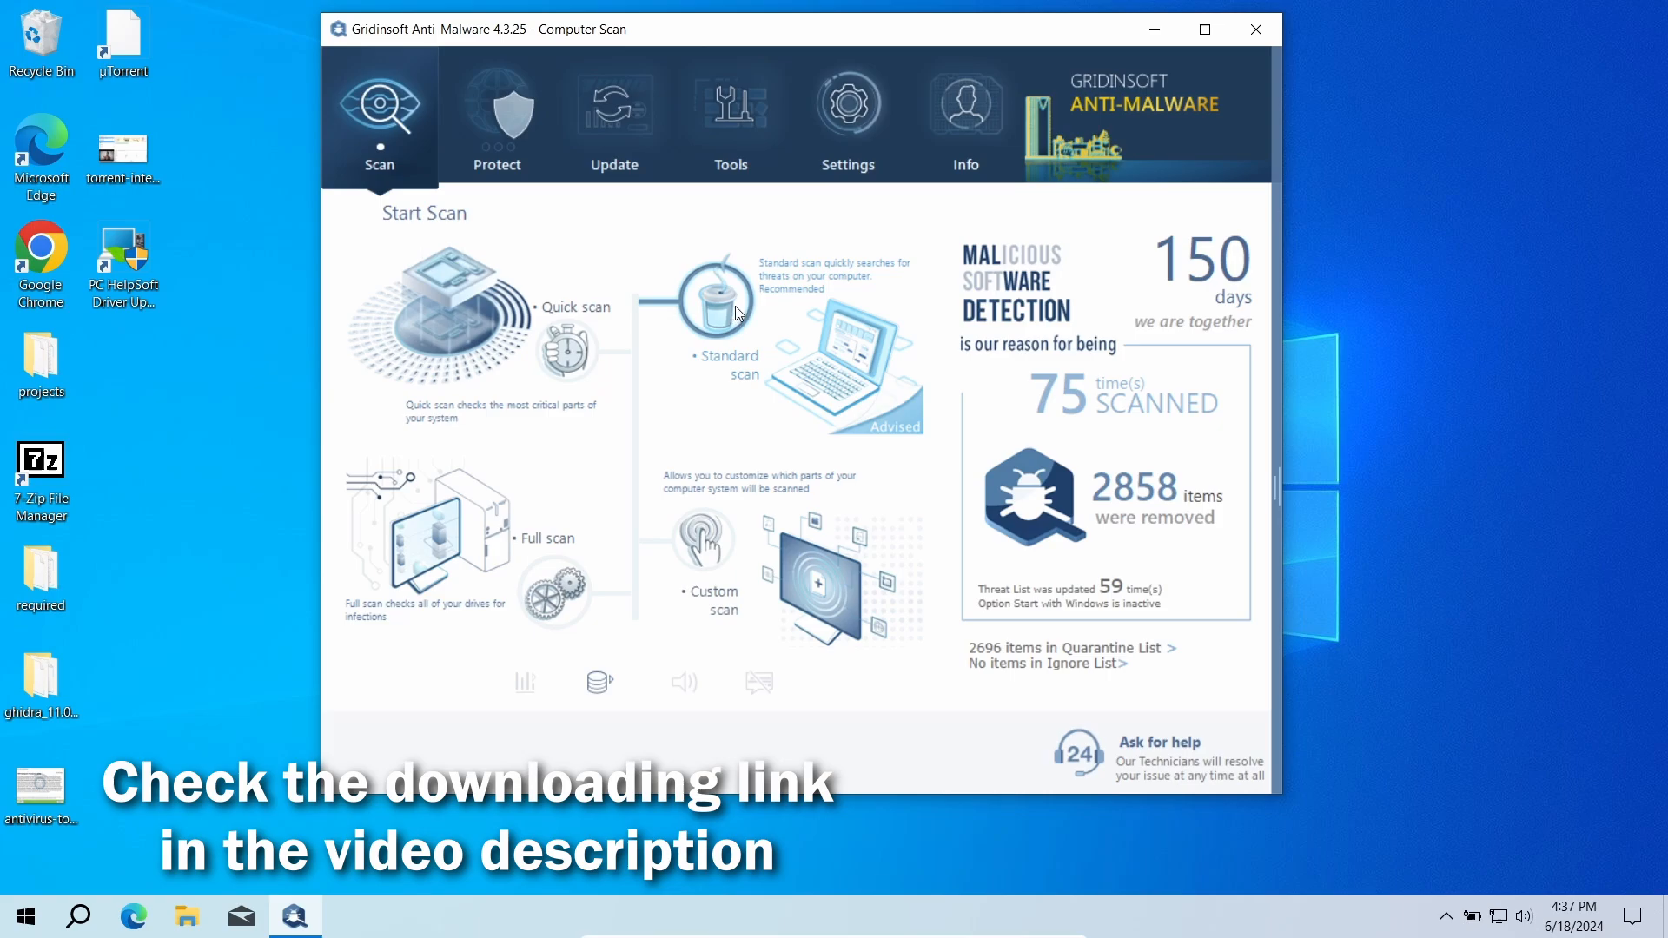
Run a Standard scan to completion, detecting 84 objects
click(725, 295)
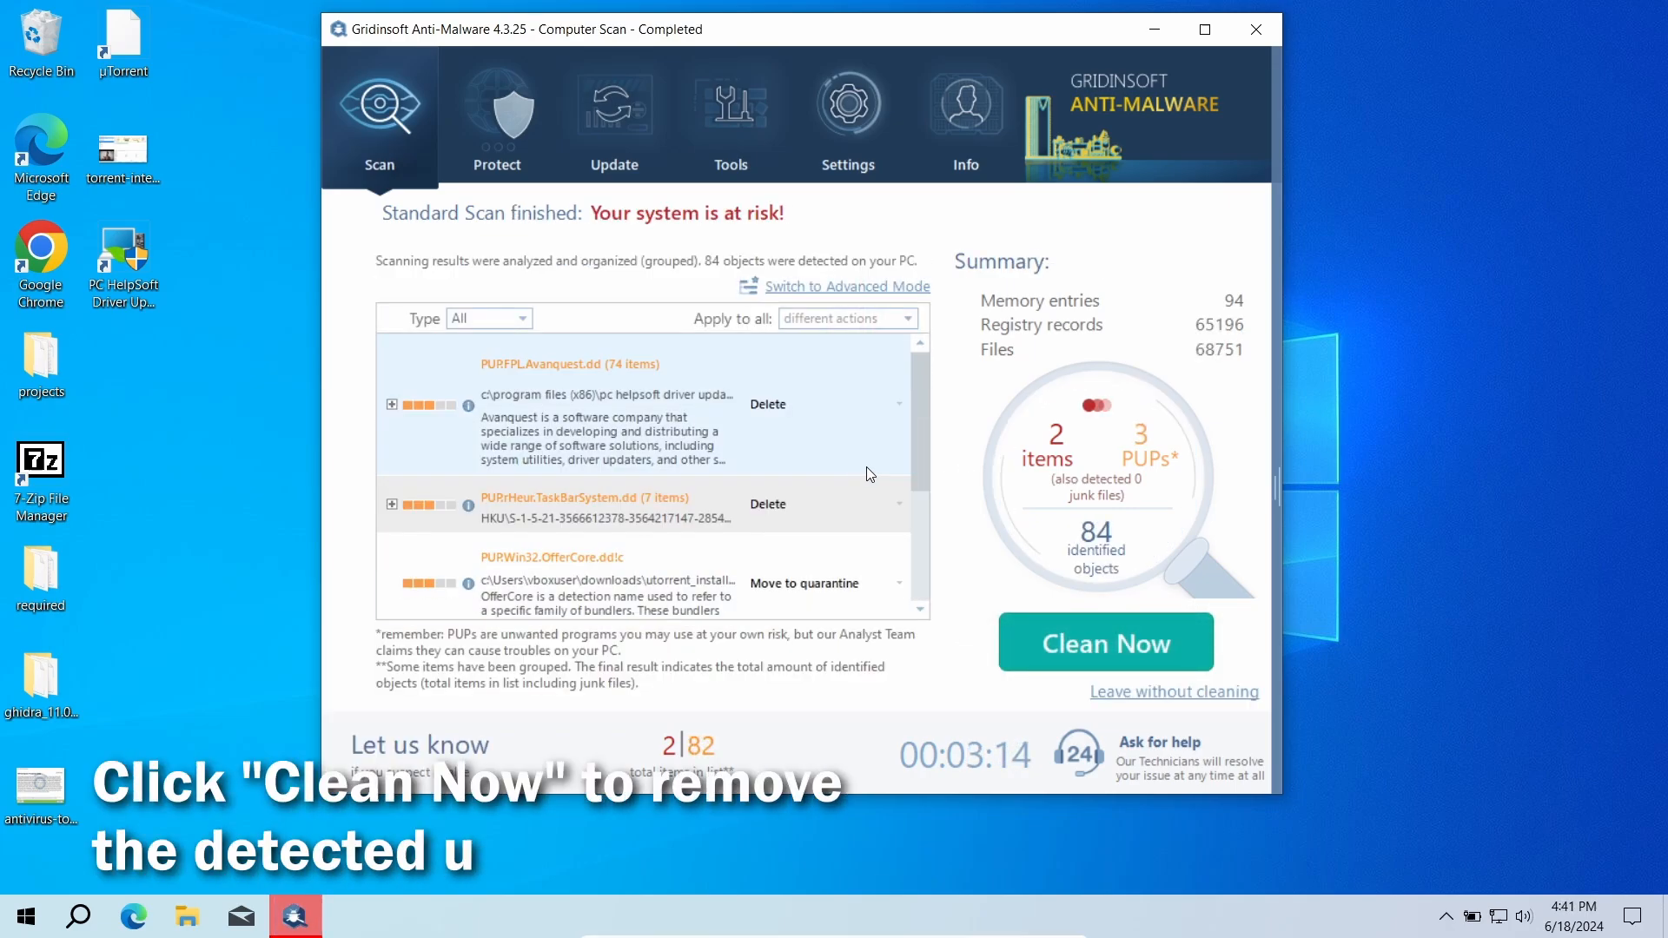
Clean all detected objects and return to the Scan home screen showing 2942 items removed
click(1105, 643)
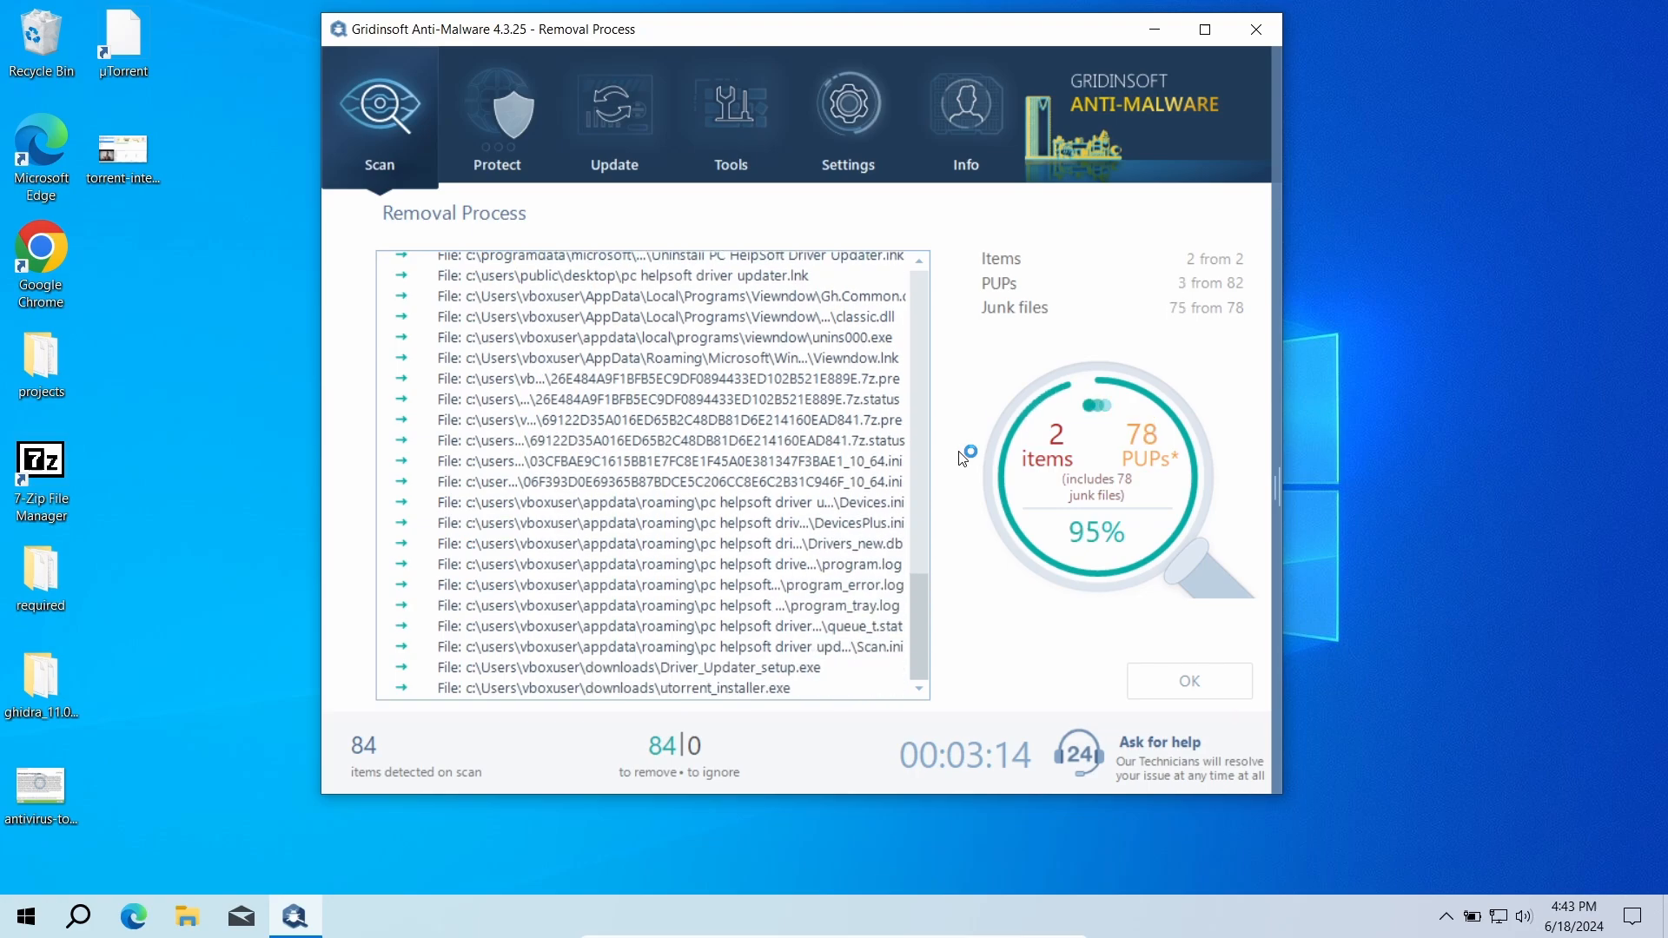
click(1188, 681)
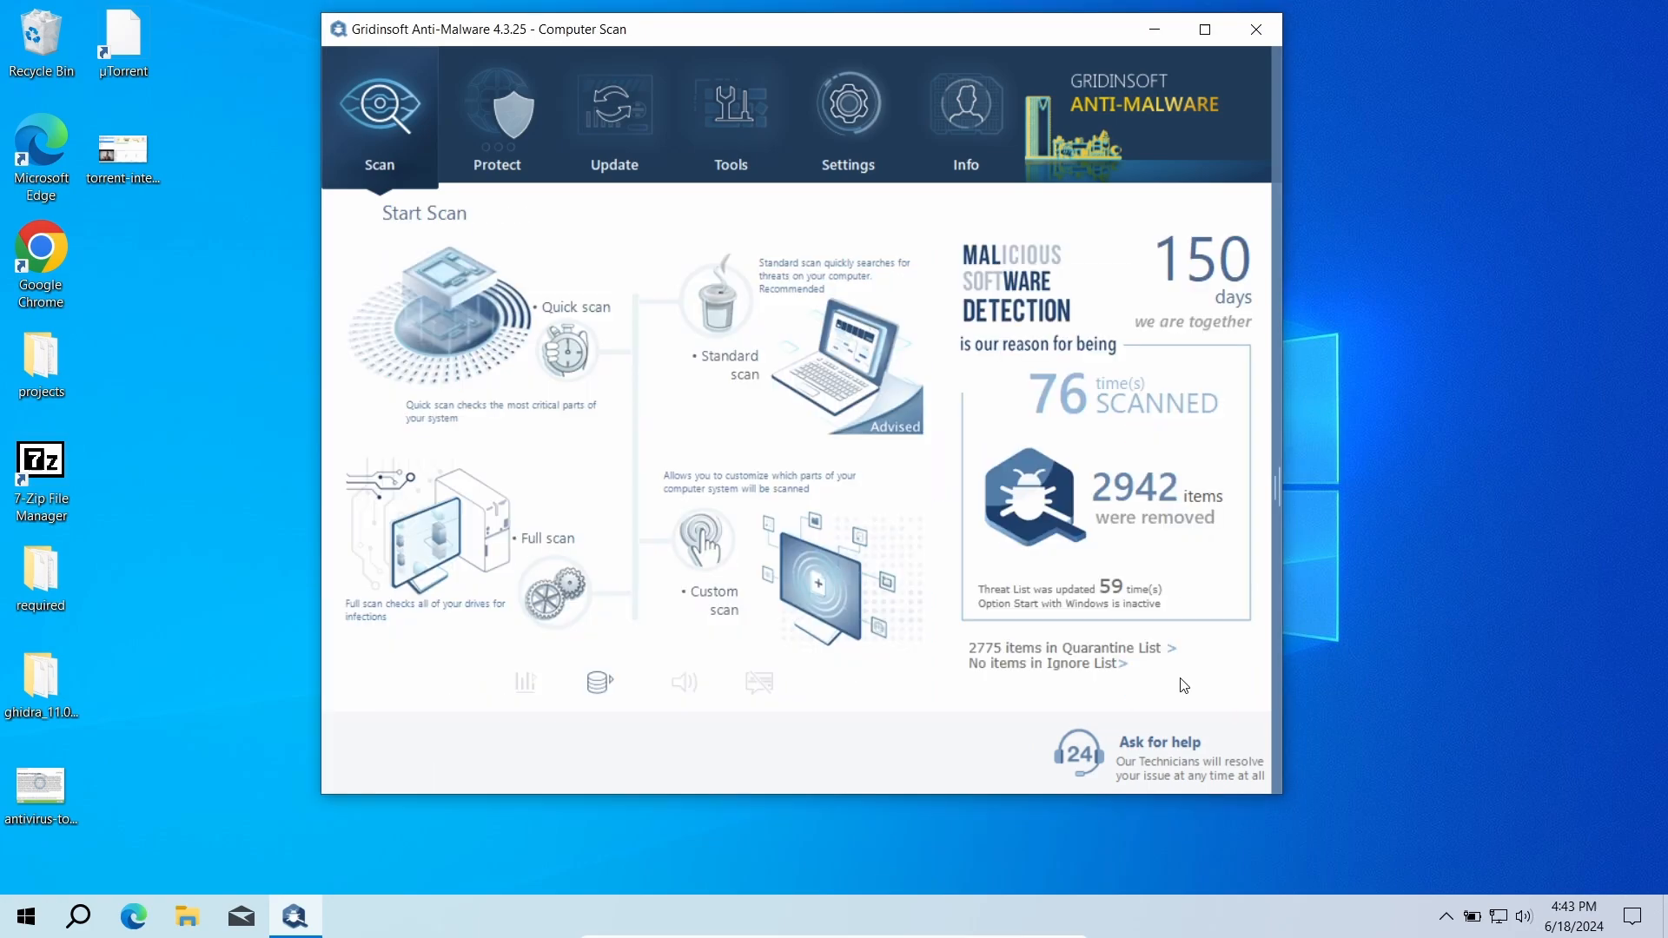